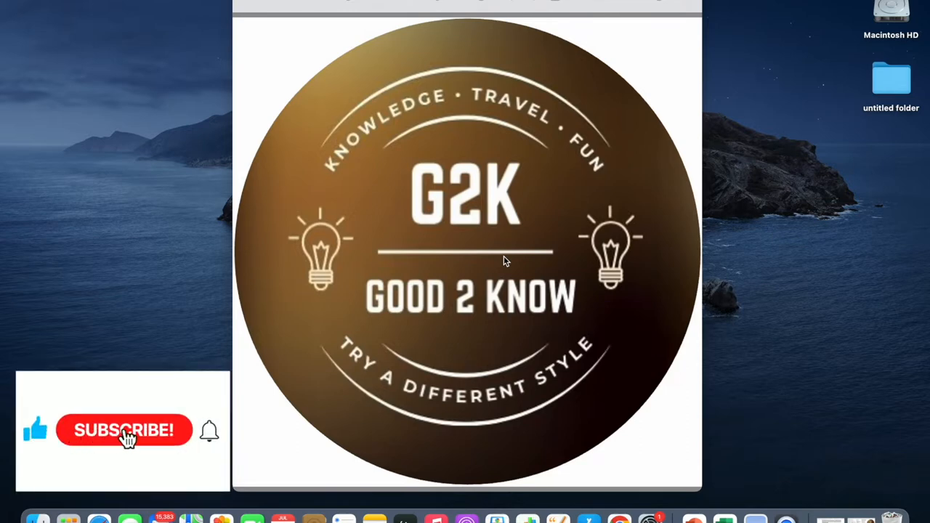
Bring Chrome forward on a new tab showing the Google start page.
left_click(123, 431)
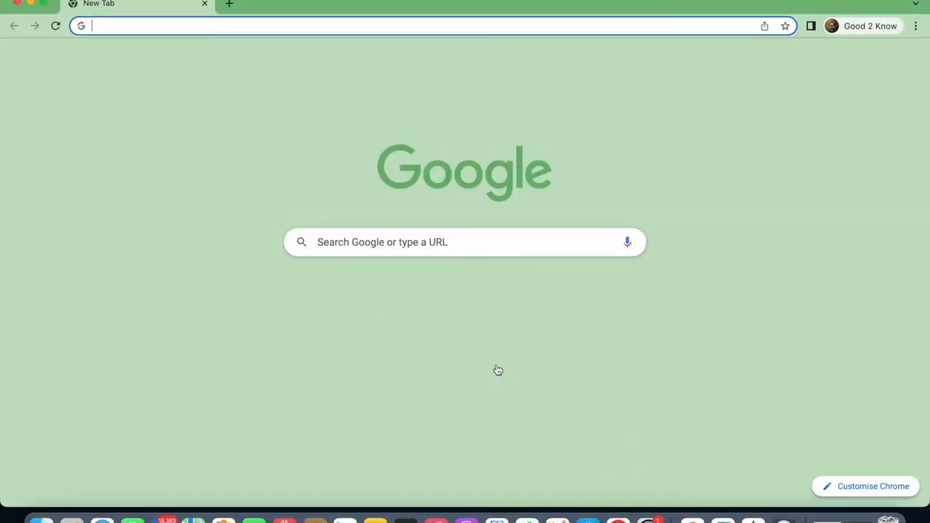
Search 'google transparency' and land on the Transparency Report's Safe Browsing site status page.
left_click(465, 242)
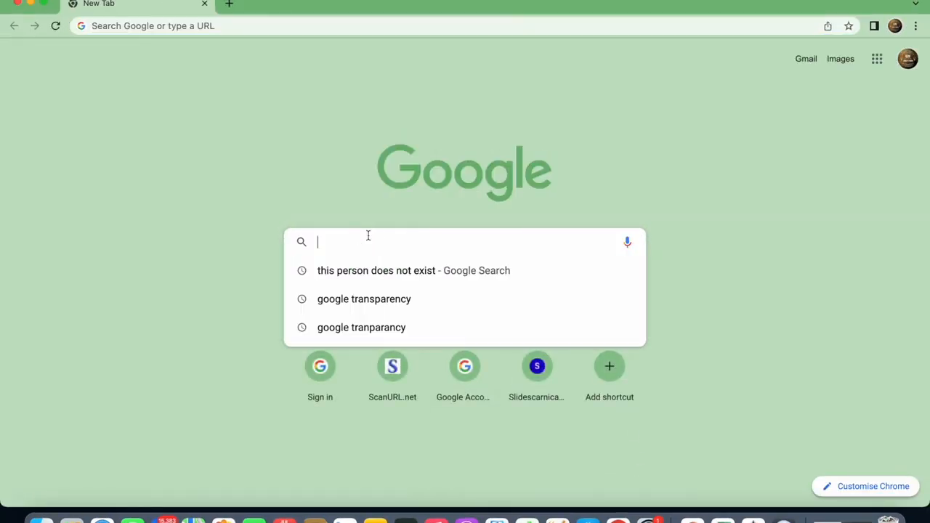
left_click(363, 300)
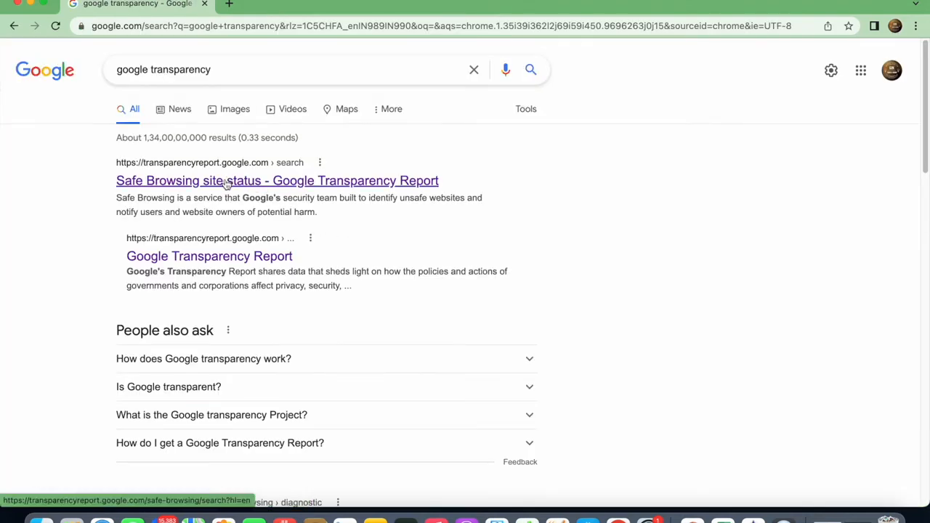
left_click(276, 181)
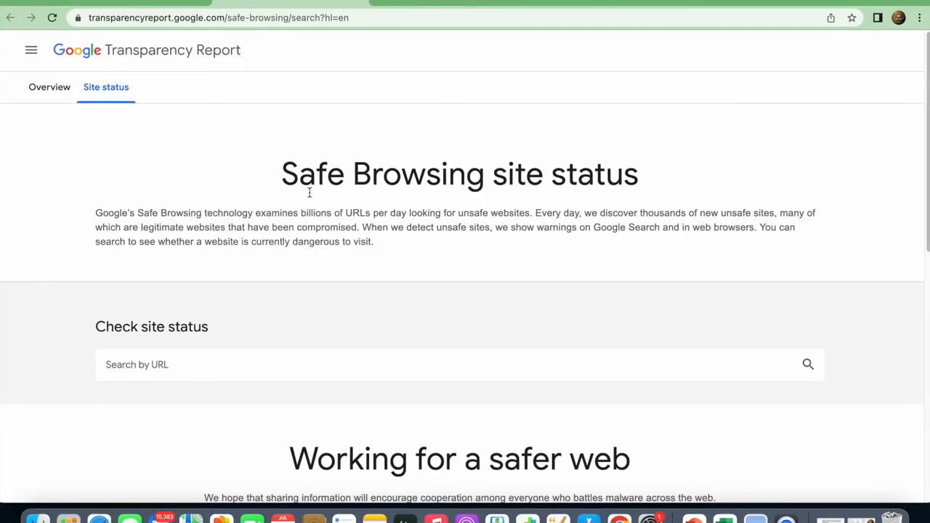
mouse_move(337, 140)
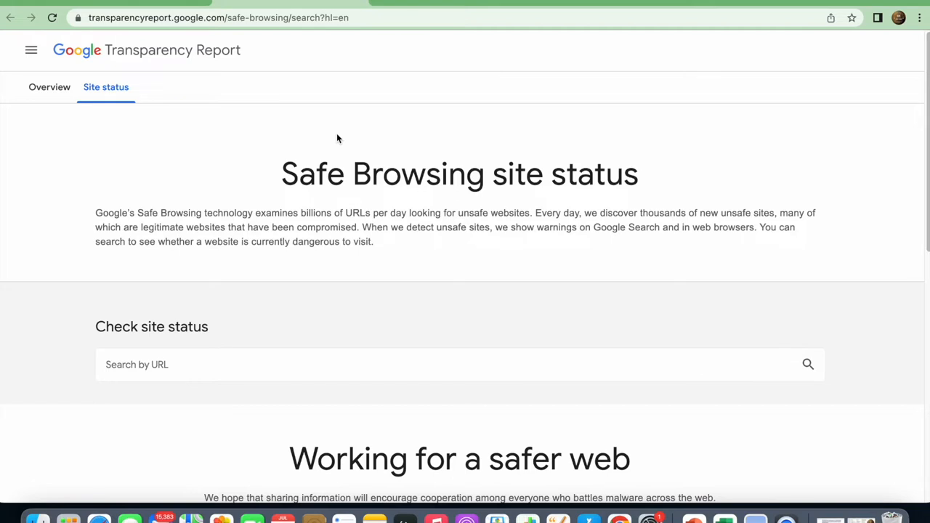
mouse_move(323, 138)
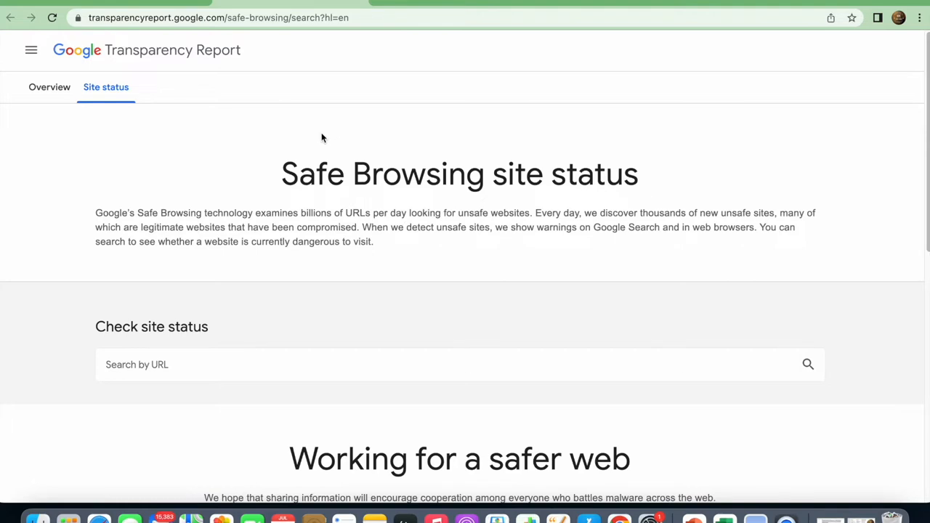
mouse_move(247, 212)
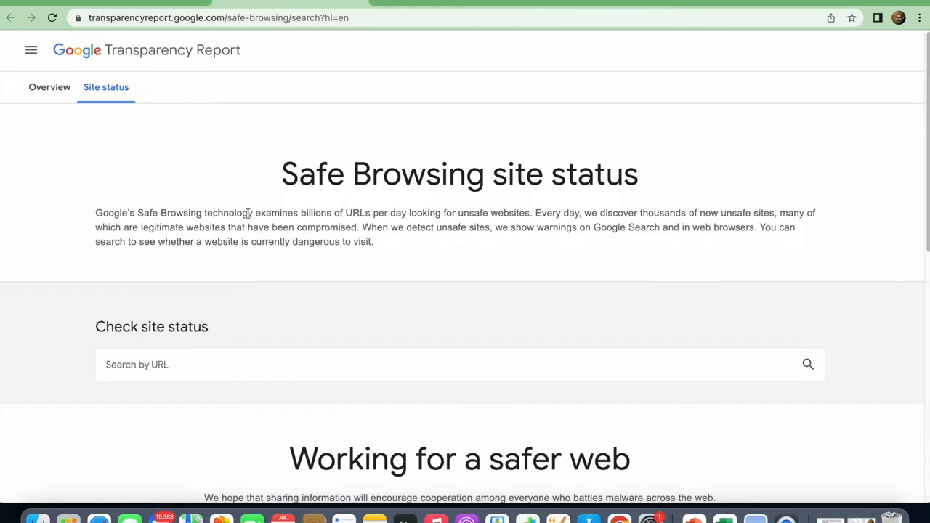
mouse_move(355, 238)
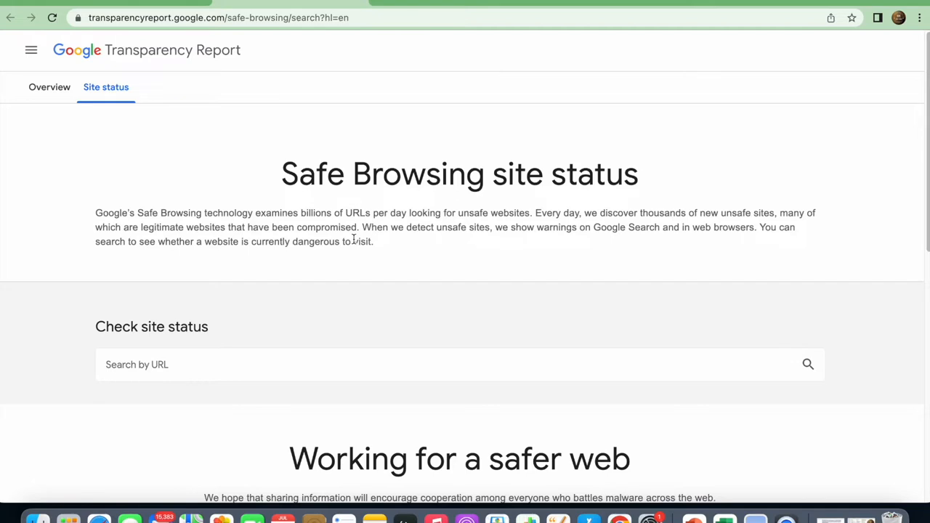
mouse_move(184, 273)
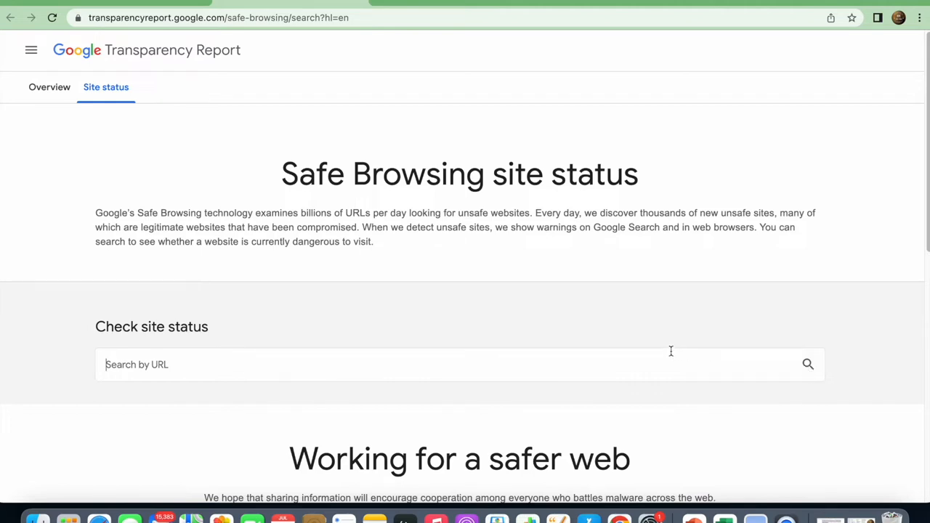
mouse_move(661, 346)
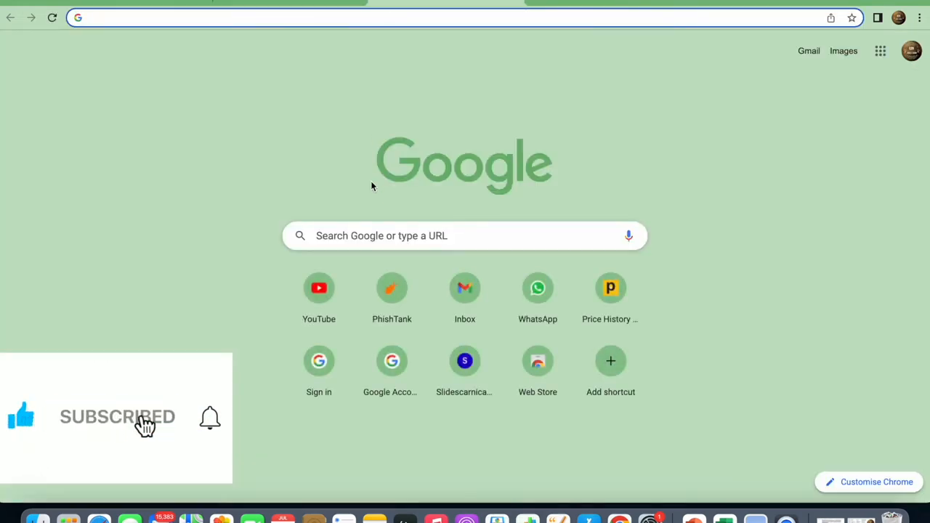
Go to phishtank.org and start filling the 'Found a phishing site?' lookup field.
type("phishtank.org")
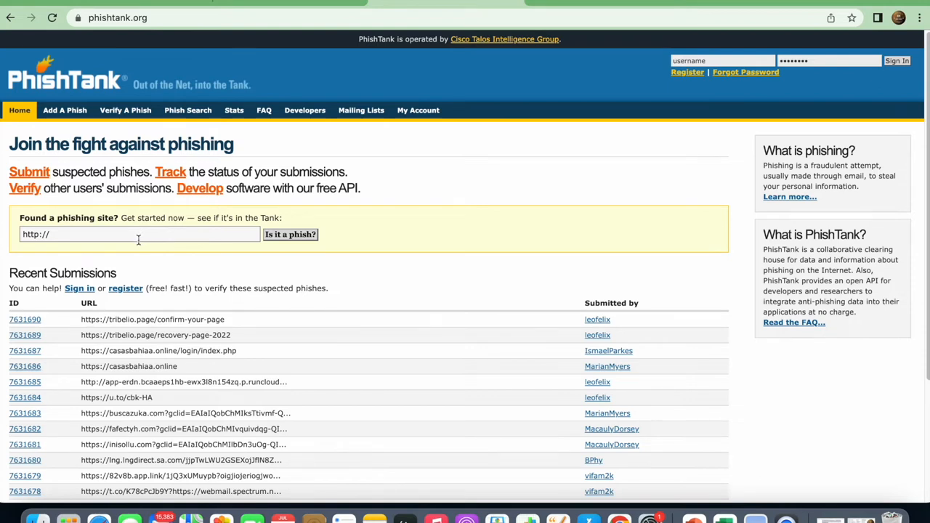
left_click(140, 234)
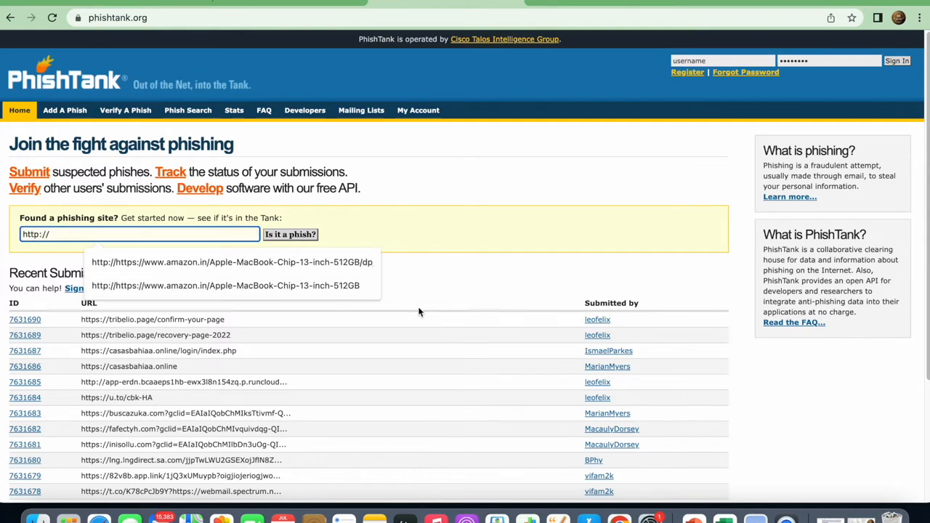
mouse_move(472, 238)
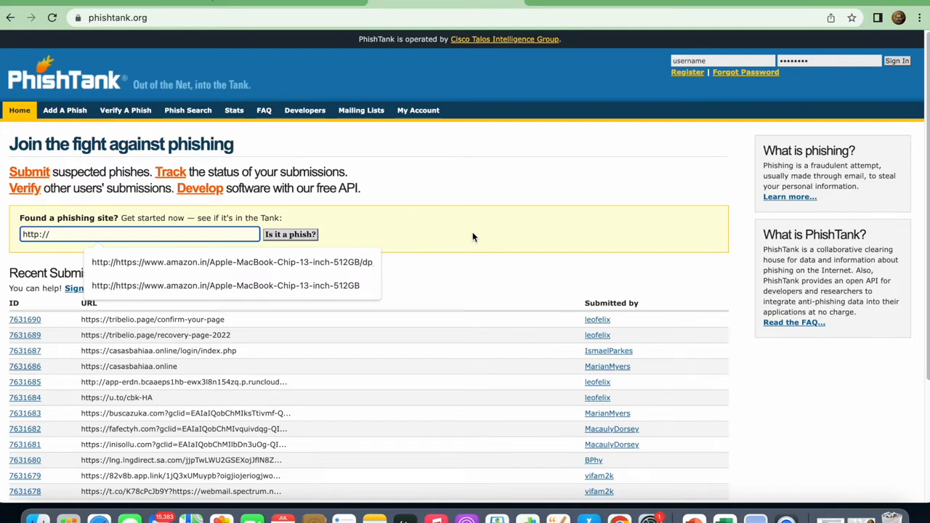
mouse_move(457, 254)
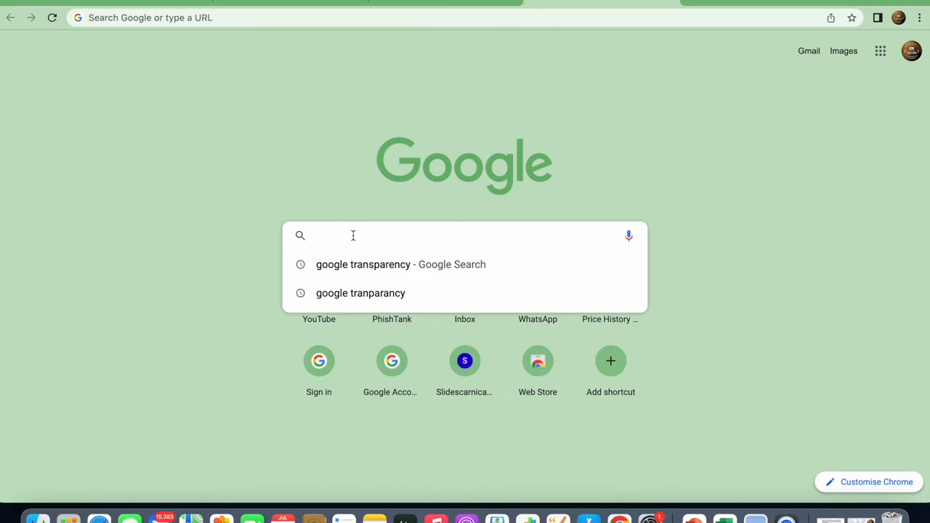
Reach scanurl.net, focus its URL-to-check field, and return to the Scanurl home page.
type("scanurl.ne")
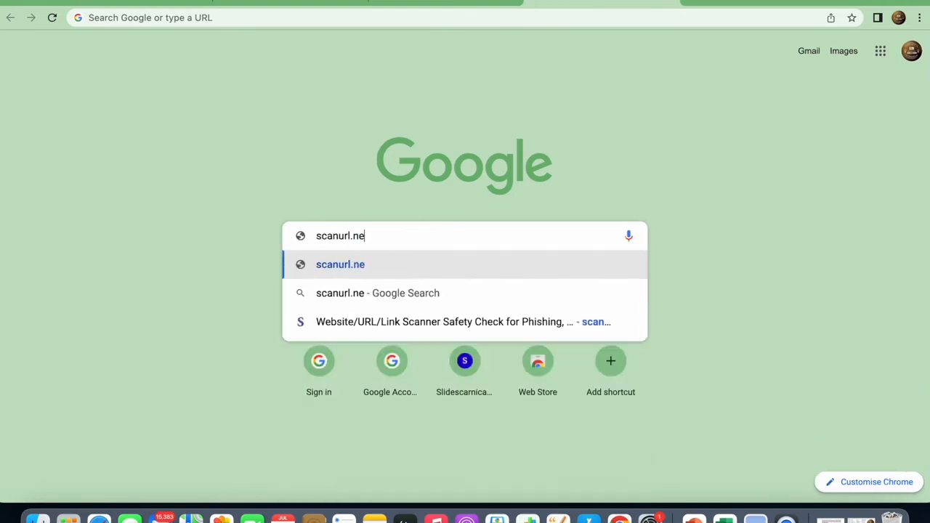
left_click(341, 264)
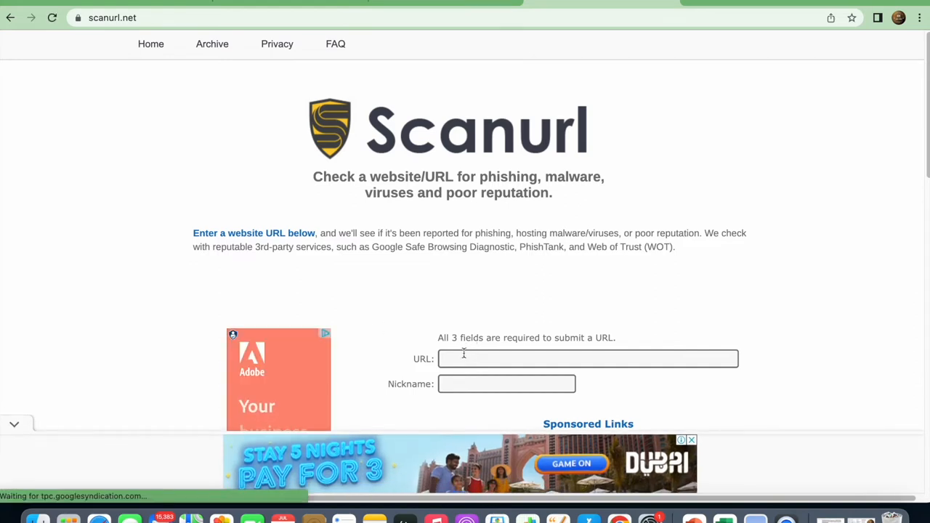
left_click(587, 357)
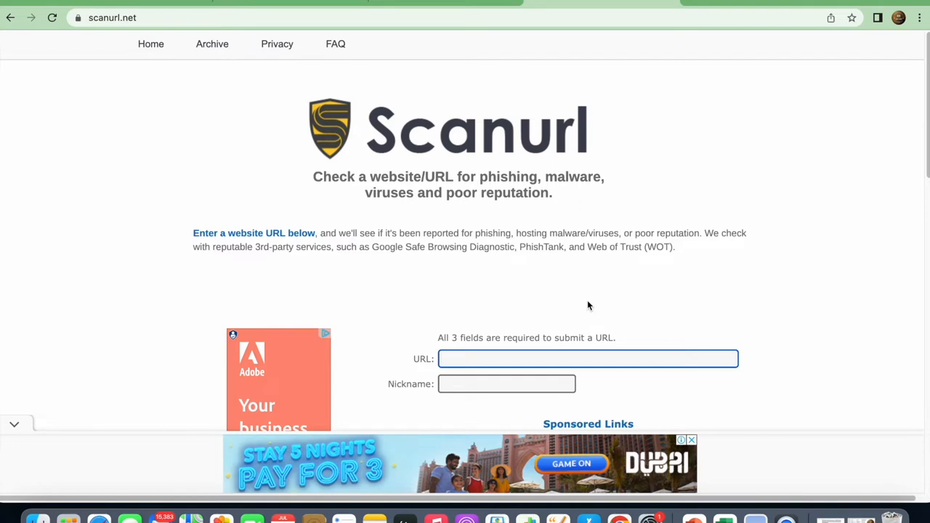
mouse_move(581, 298)
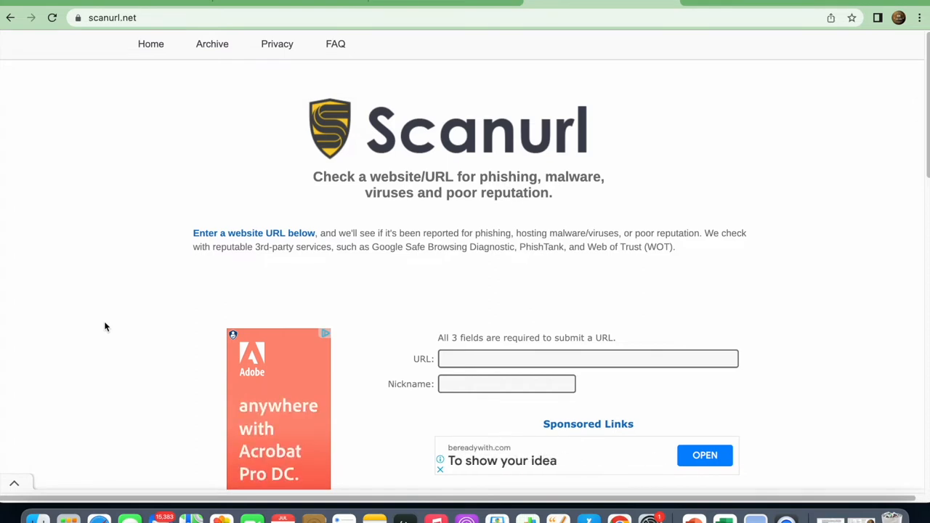
mouse_move(125, 335)
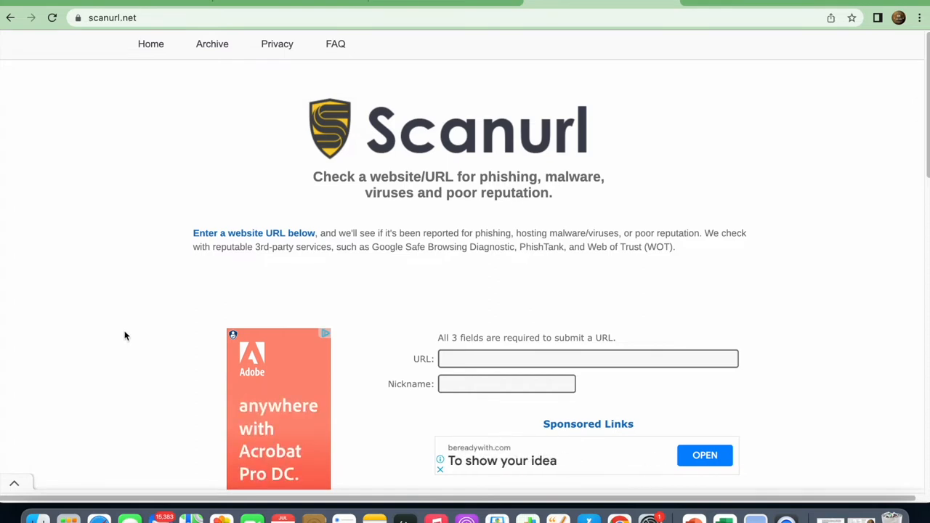
mouse_move(218, 236)
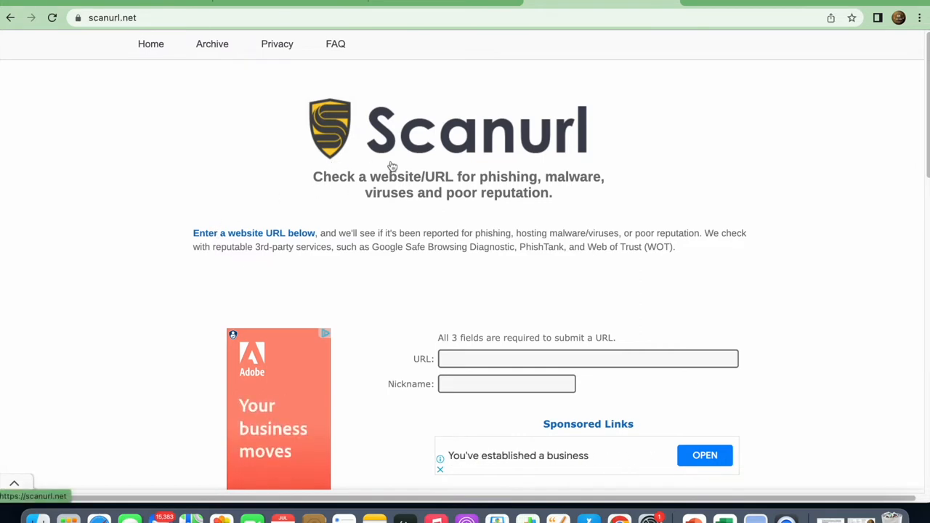
mouse_move(393, 166)
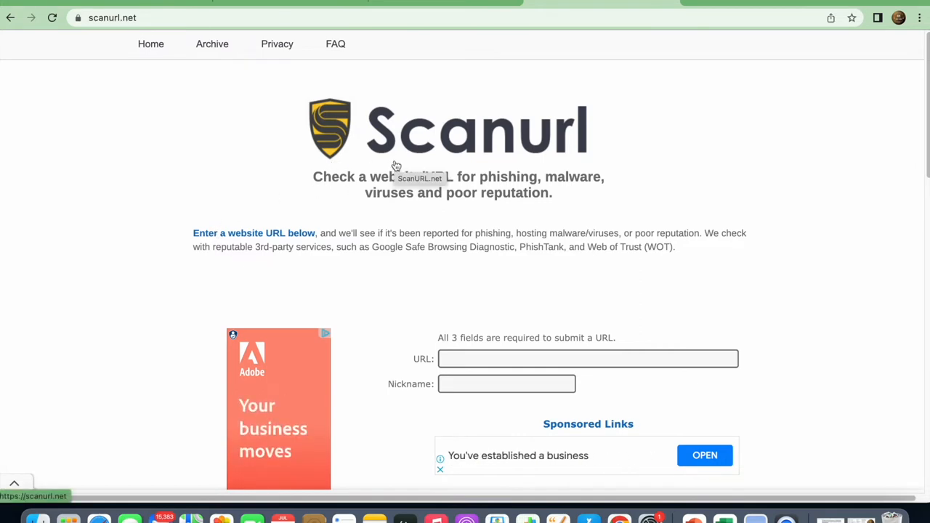
mouse_move(549, 113)
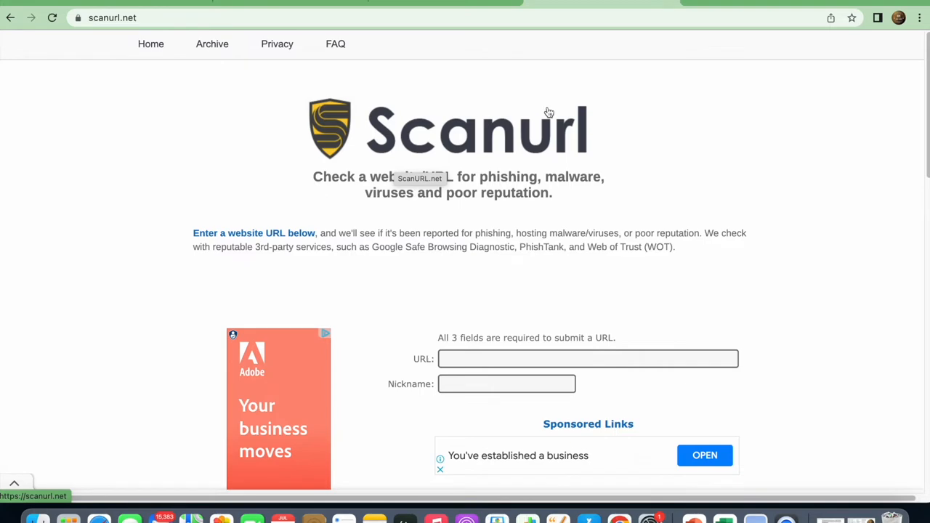
left_click(10, 17)
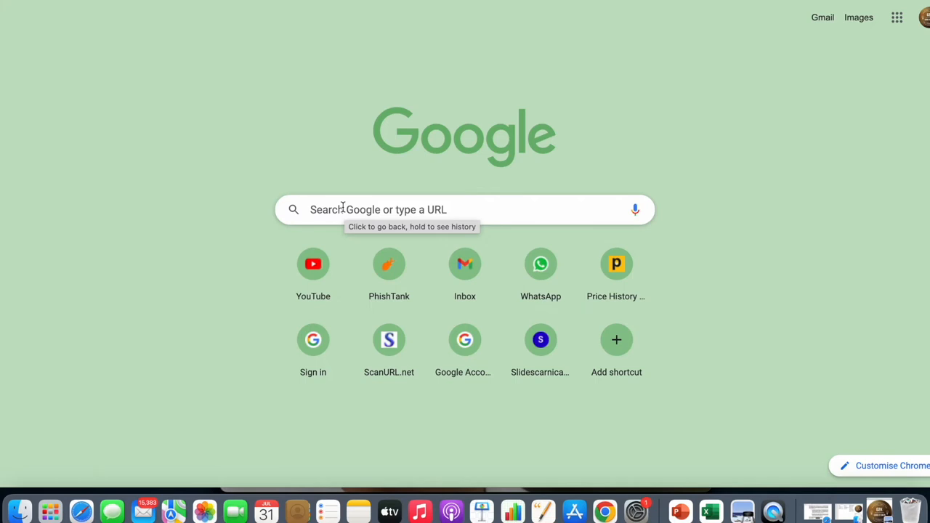
mouse_move(616, 259)
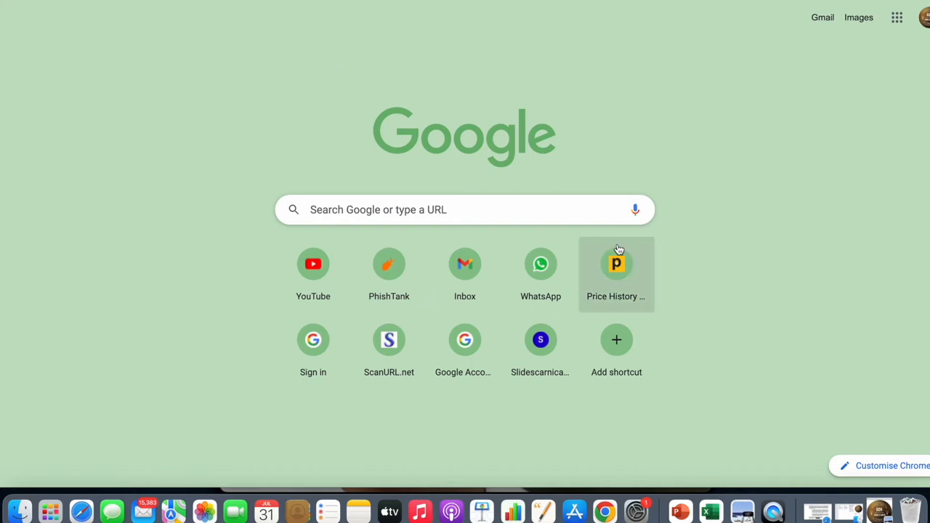
mouse_move(582, 234)
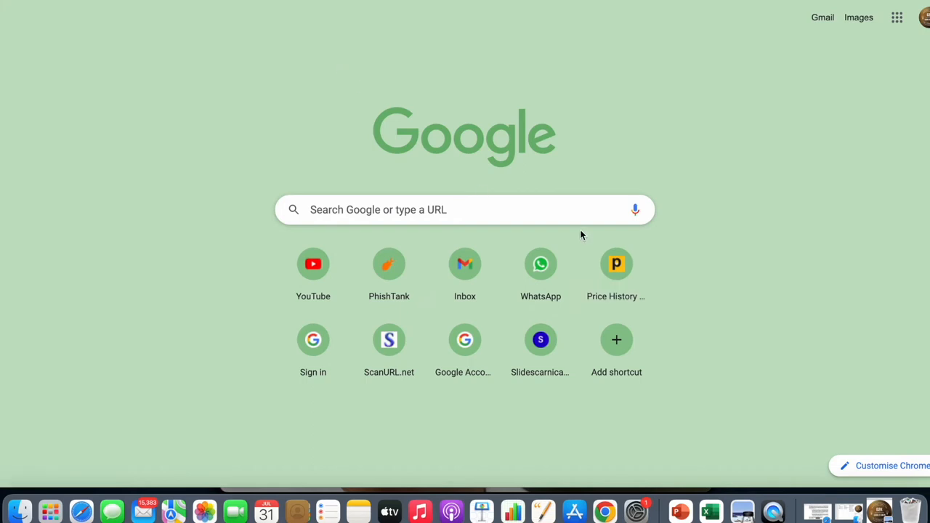
mouse_move(755, 381)
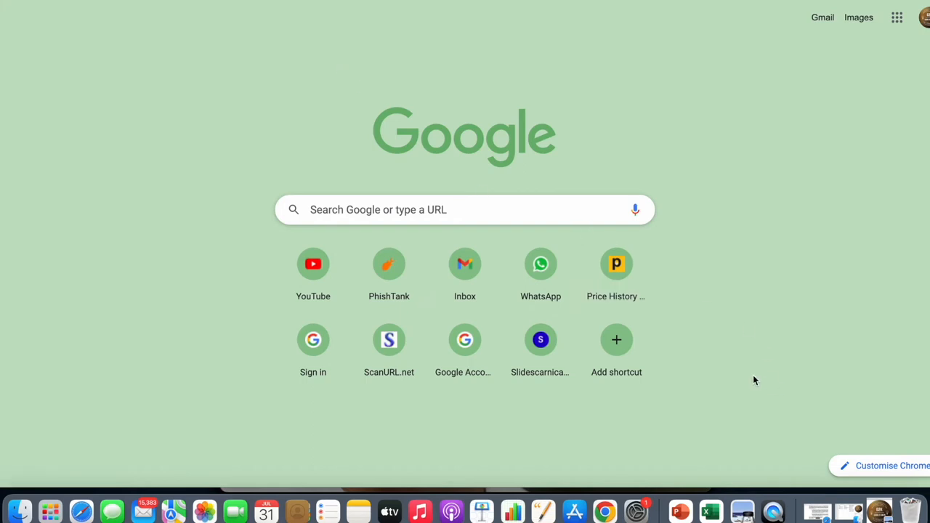
mouse_move(773, 511)
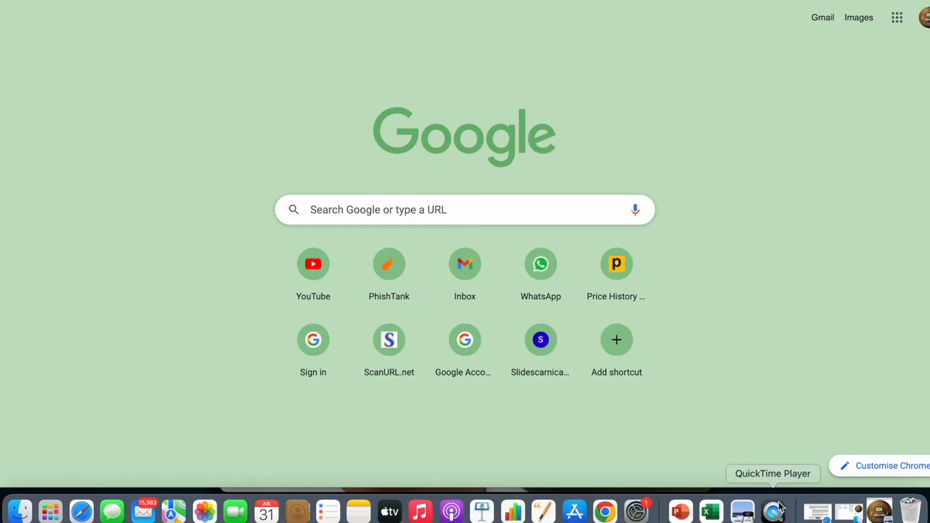
left_click(773, 512)
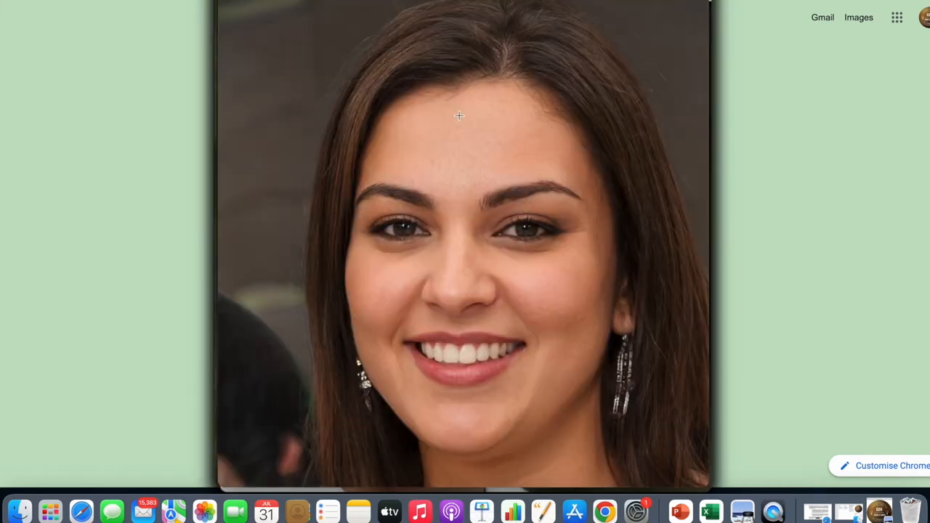
mouse_move(662, 85)
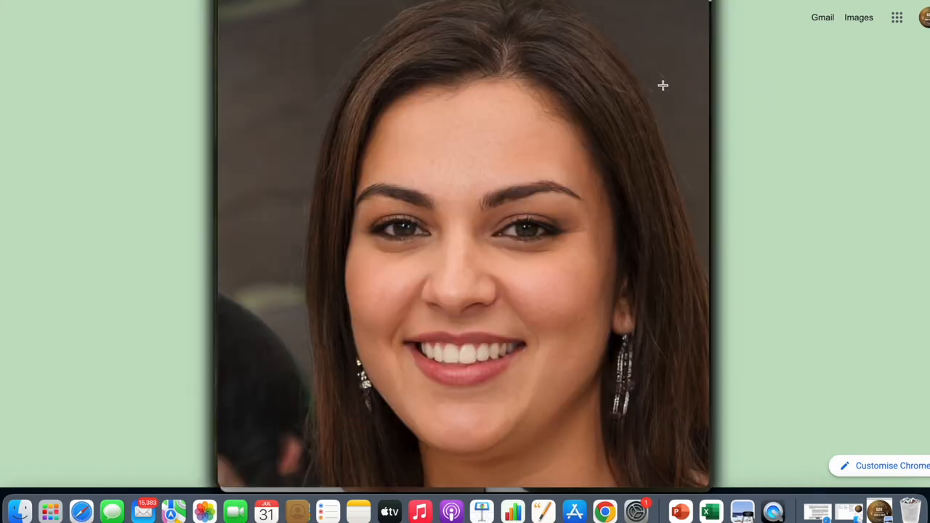
mouse_move(548, 69)
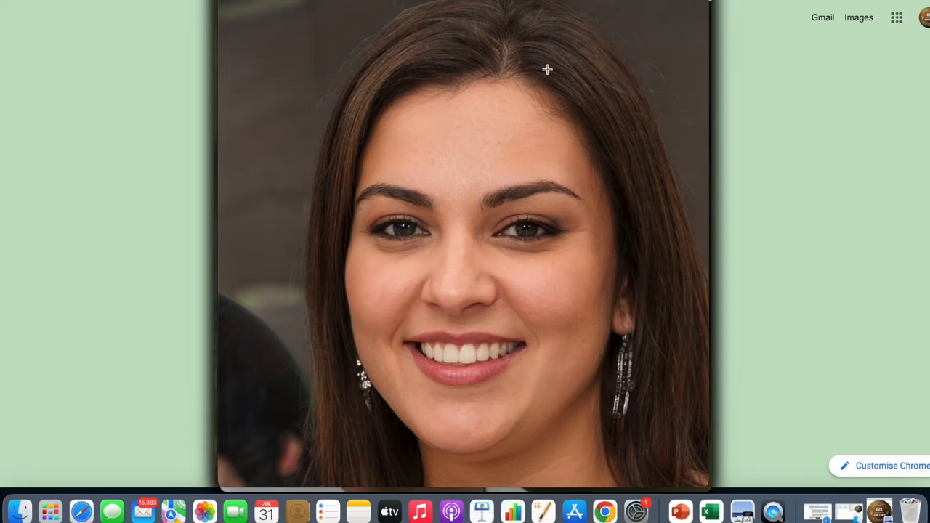
mouse_move(244, 3)
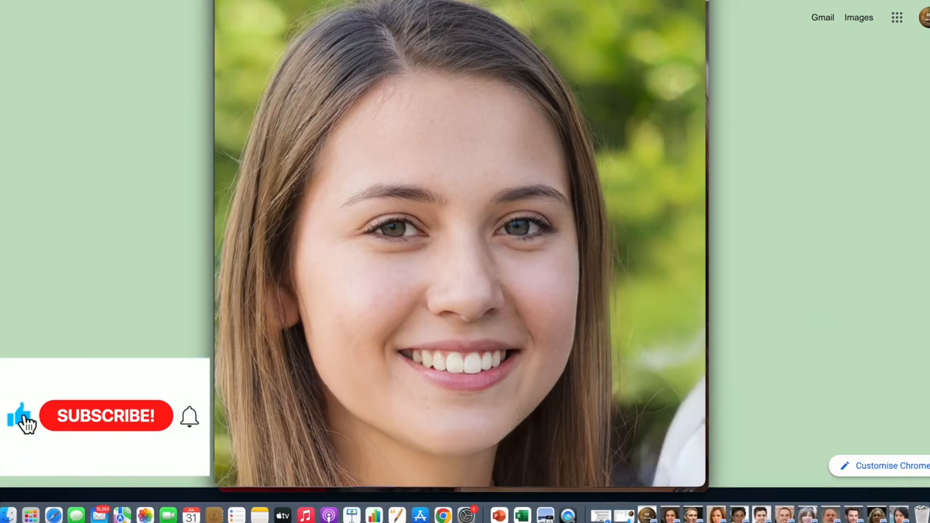
left_click(104, 415)
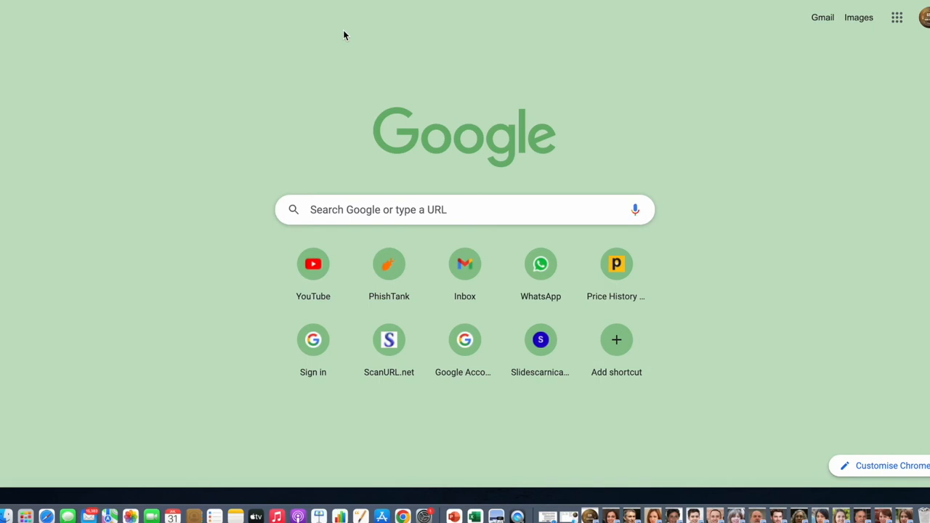
mouse_move(509, 3)
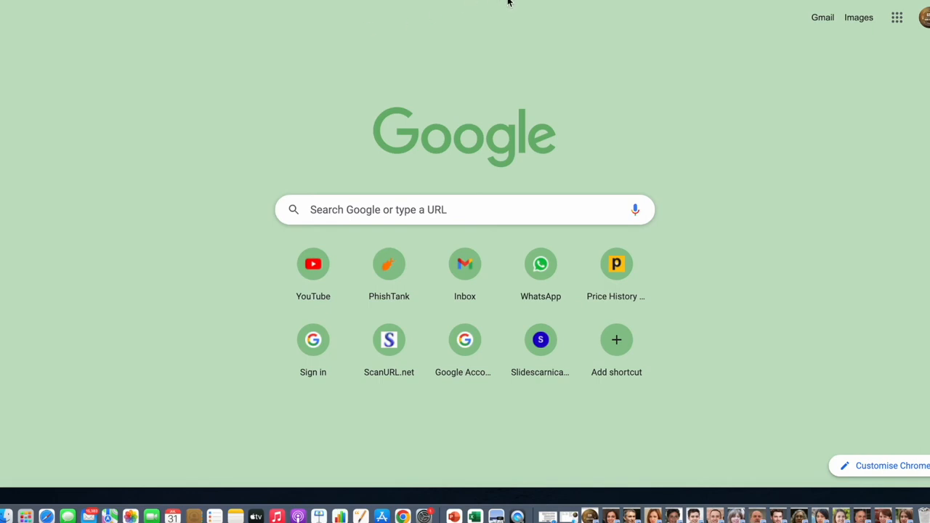
mouse_move(440, 192)
type("this")
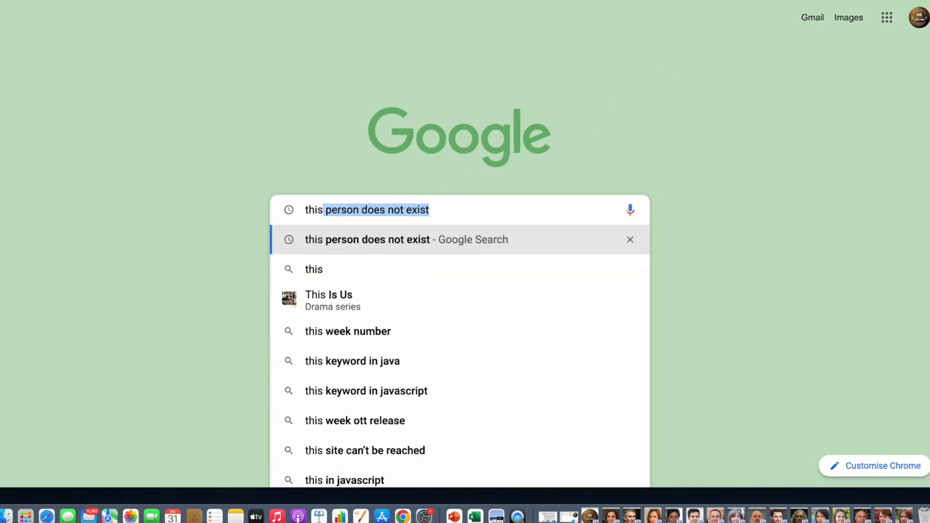
Search 'this person does not exist' and reach the Random Face Generator site.
left_click(366, 238)
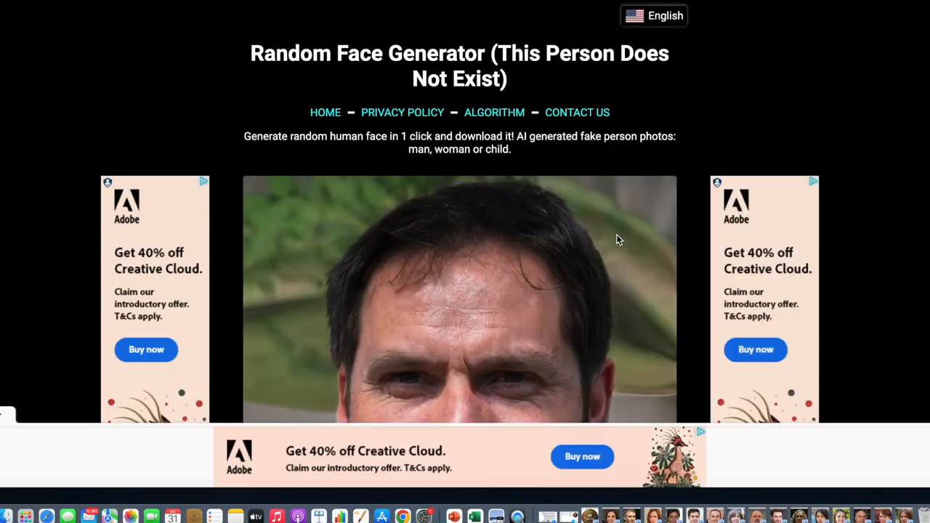
Scroll below the photo and refresh the image three times to get new AI-generated faces.
scroll("down", 3)
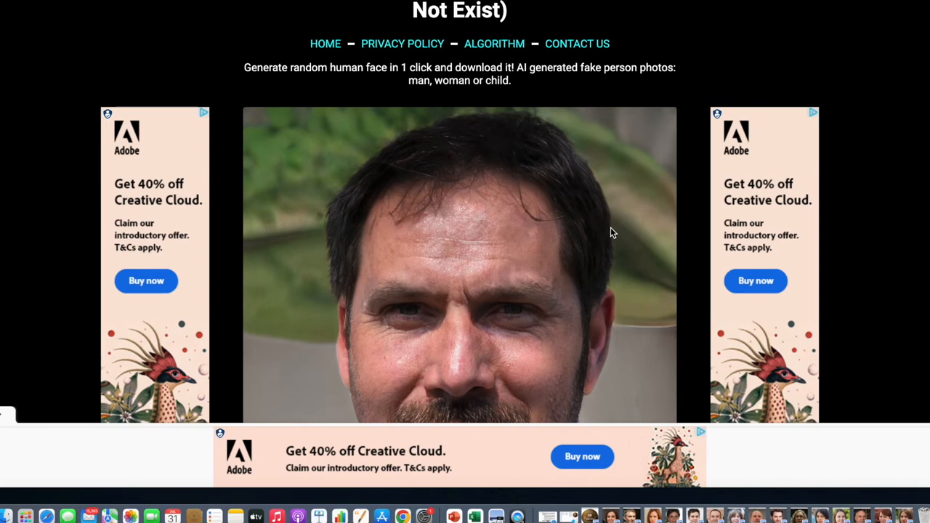
mouse_move(602, 233)
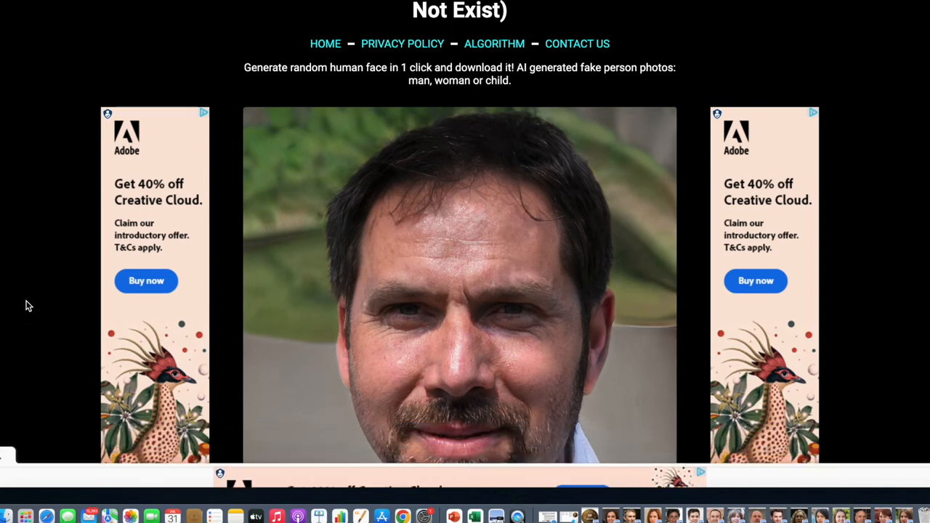
scroll("down", 3)
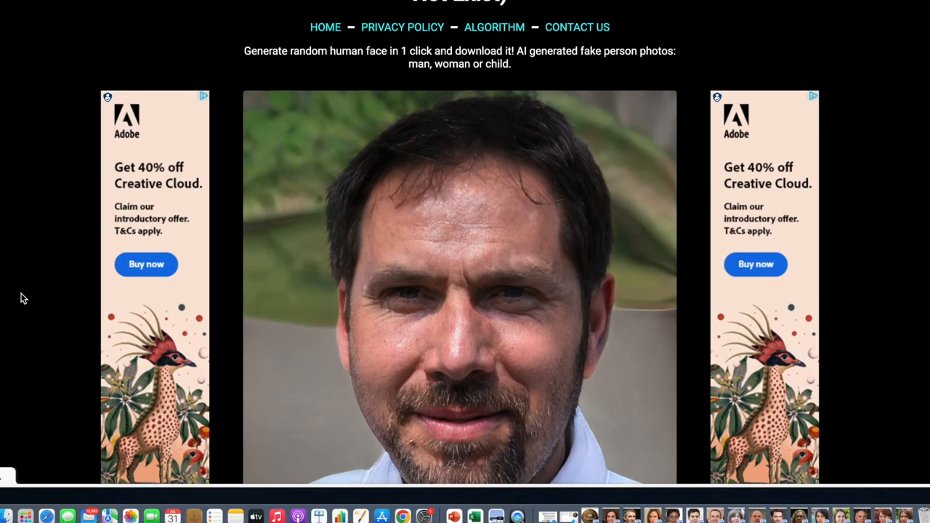
scroll("down", 3)
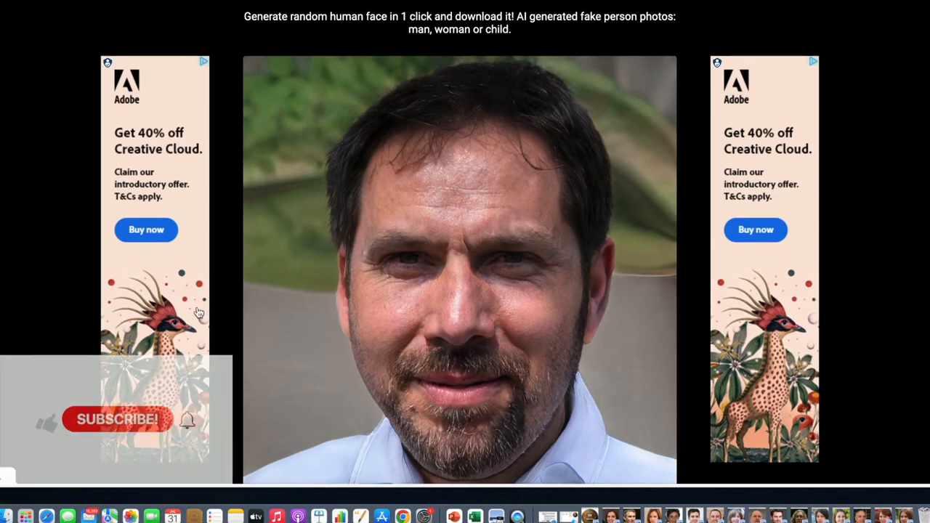
scroll("down", 3)
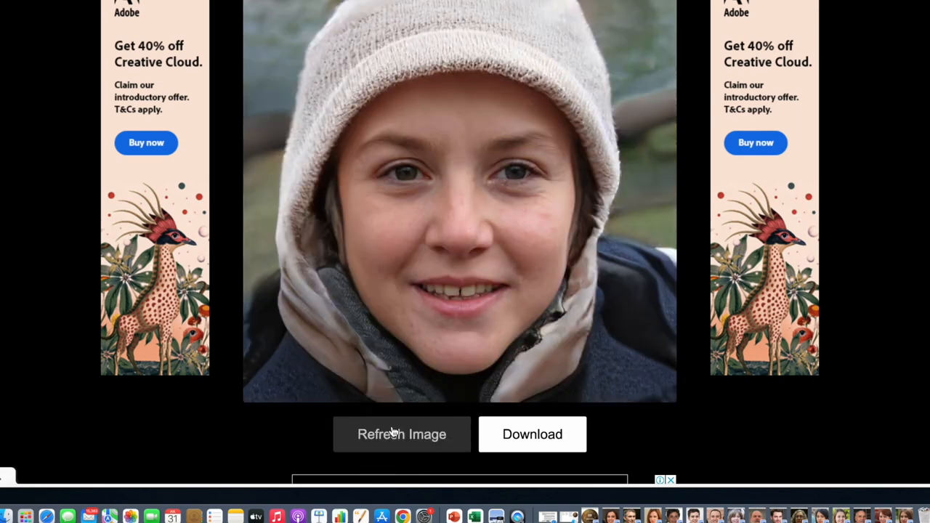
left_click(402, 433)
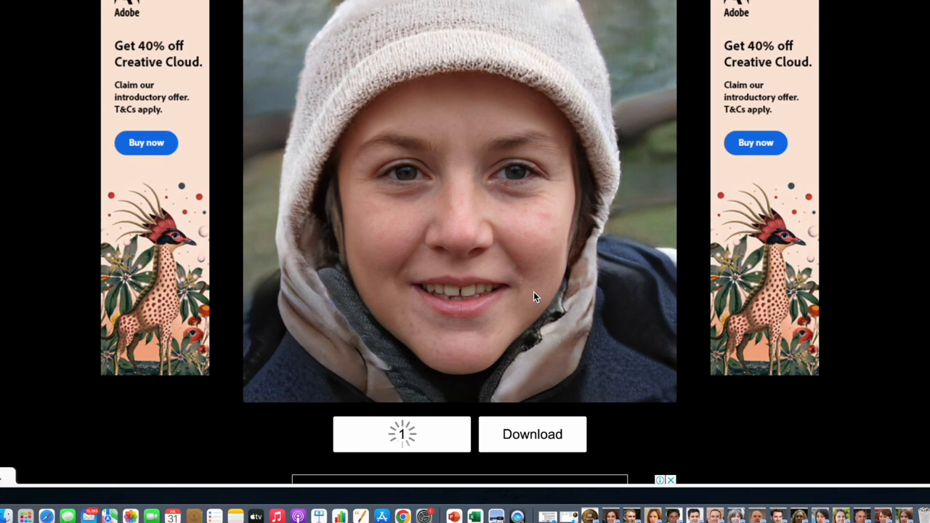
left_click(401, 433)
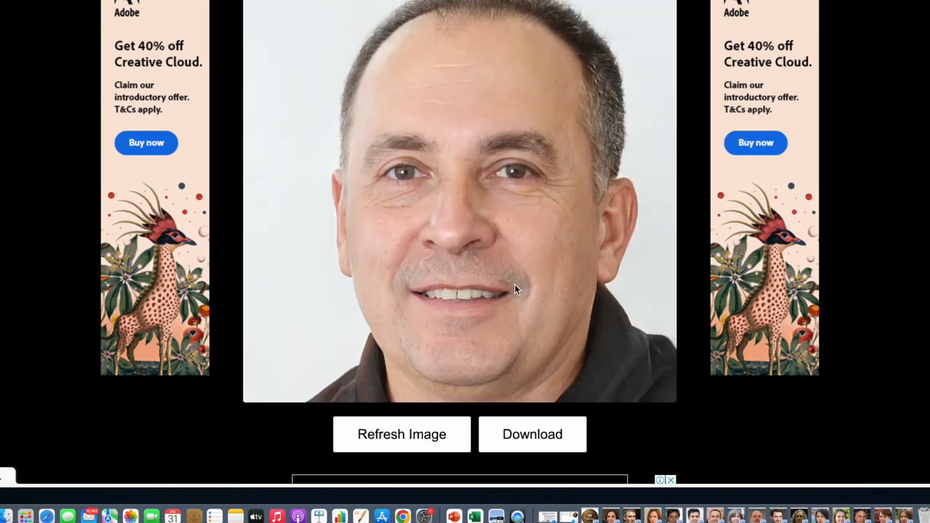
mouse_move(415, 429)
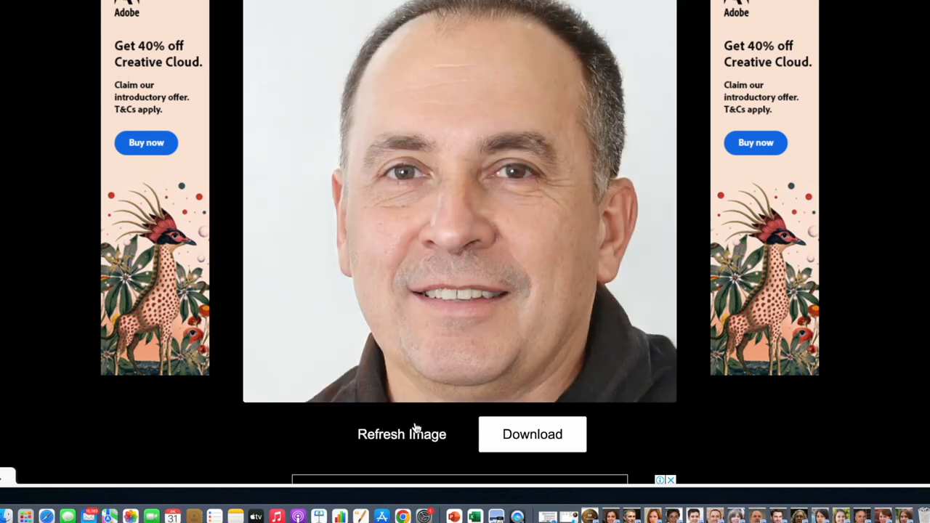
left_click(401, 433)
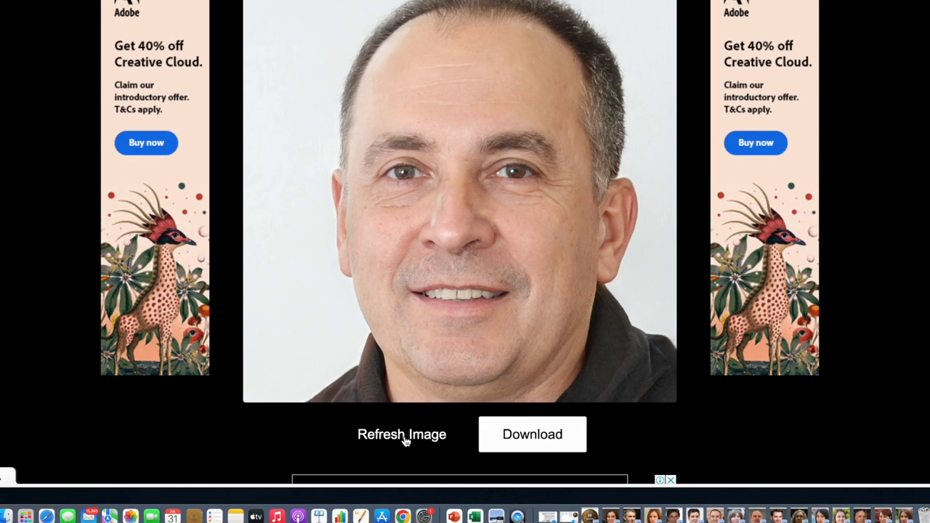